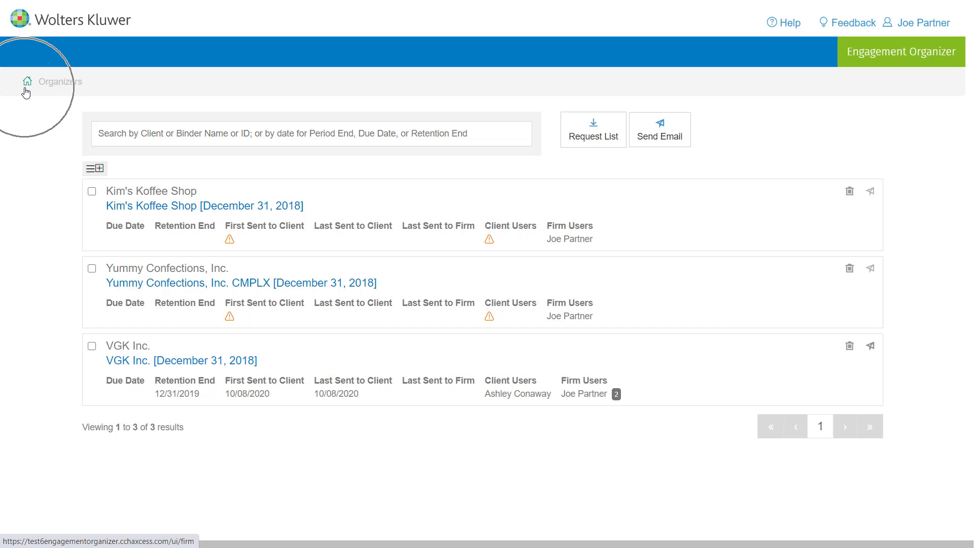
mouse_move(35, 248)
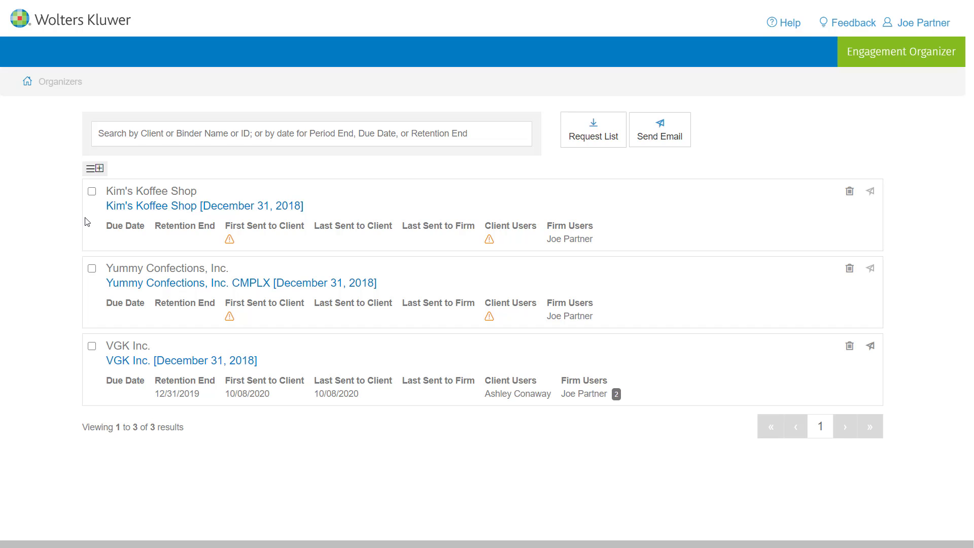
Step: Search the organizer list for 'kim', leaving only Kim's Koffee Shop
click(311, 134)
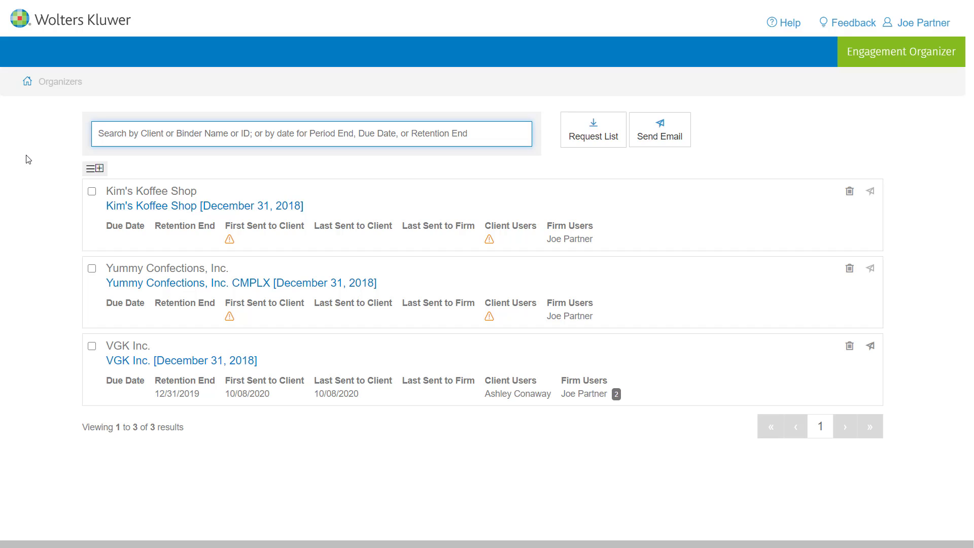
click(311, 133)
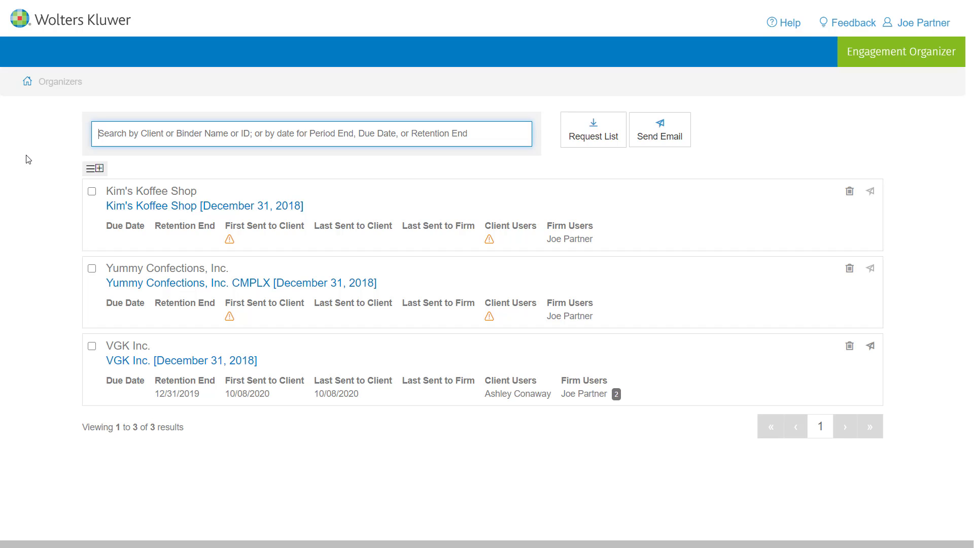
text(kim)
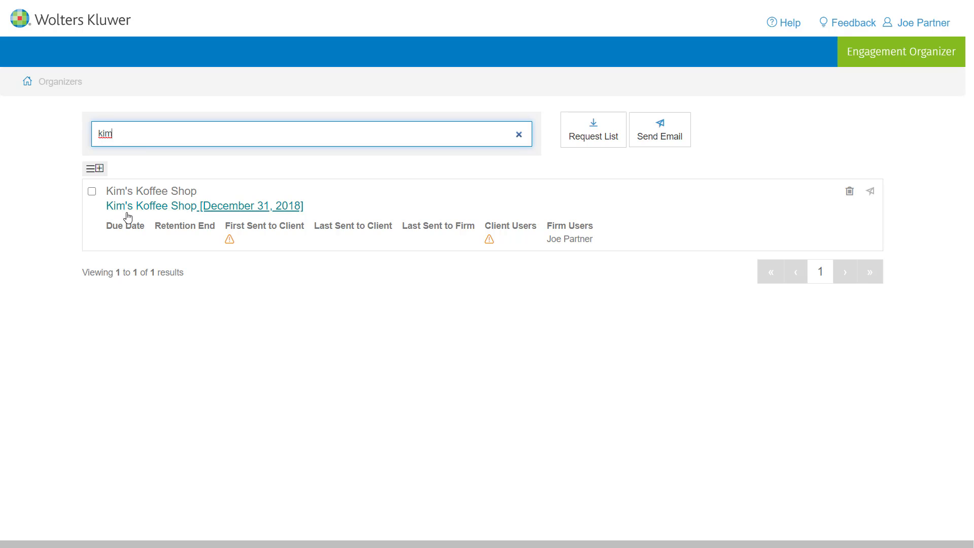
mouse_move(520, 135)
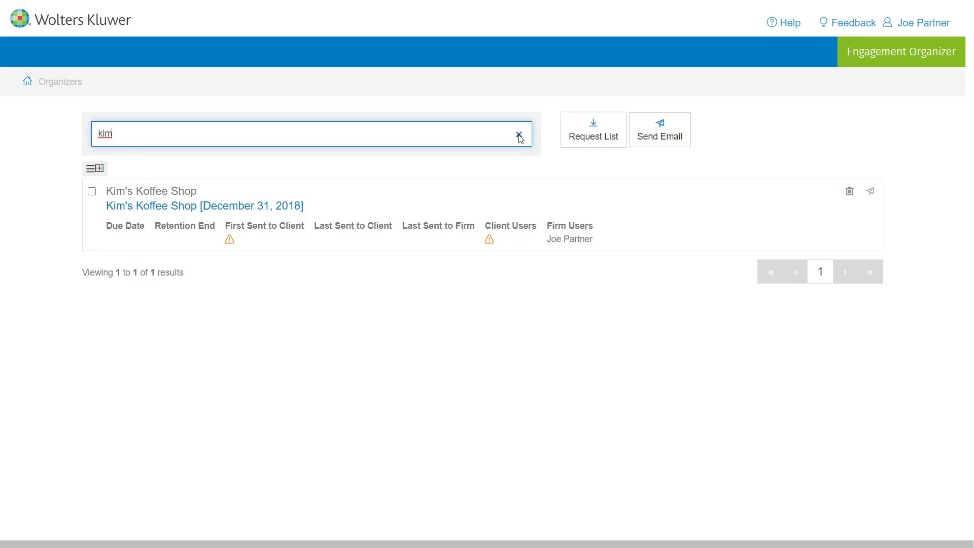
Step: Clear the 'kim' search and search by date 12/31/2018 instead
click(519, 134)
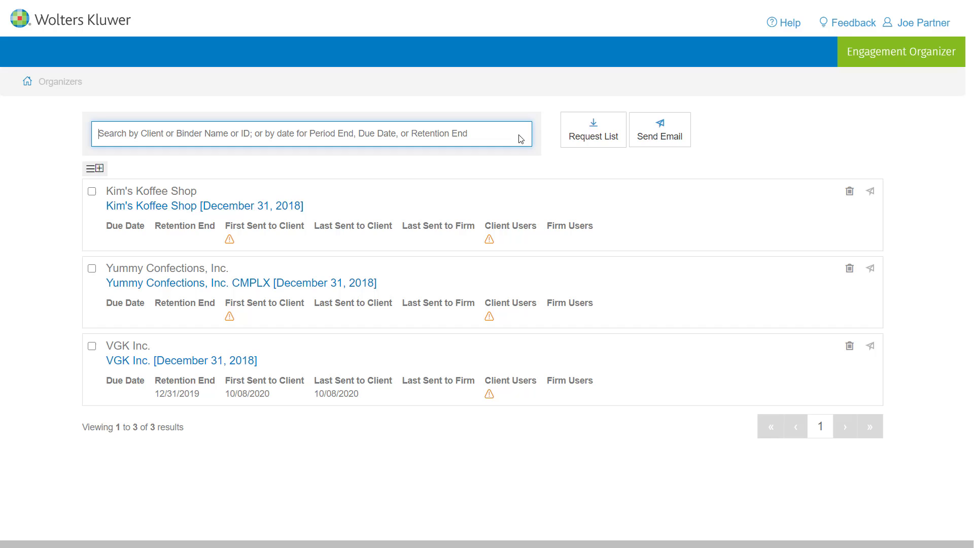
text(12/31)
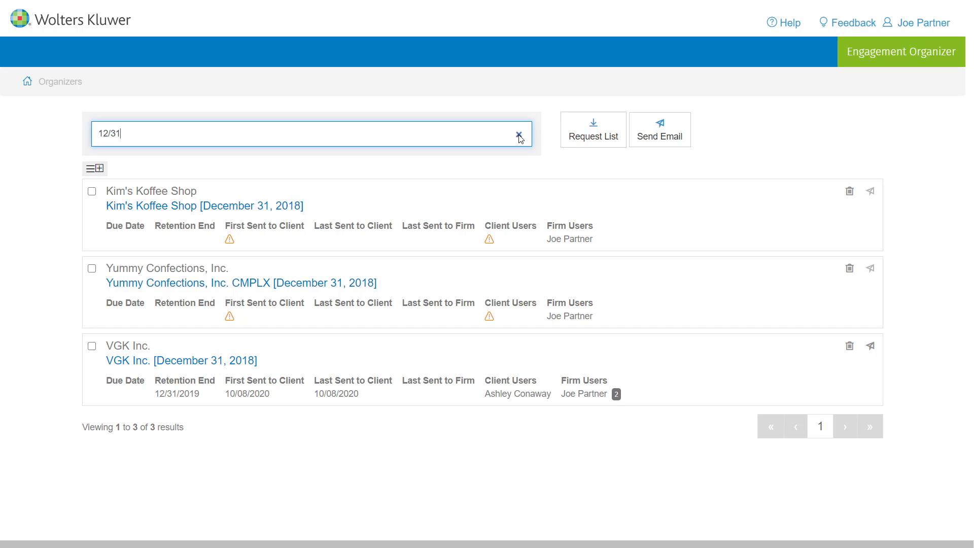
text(/2018)
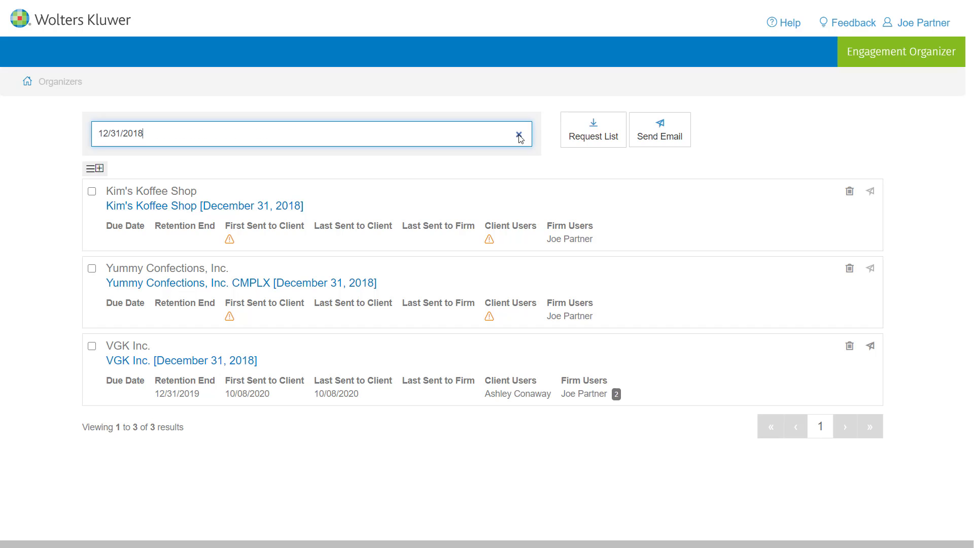
mouse_move(272, 246)
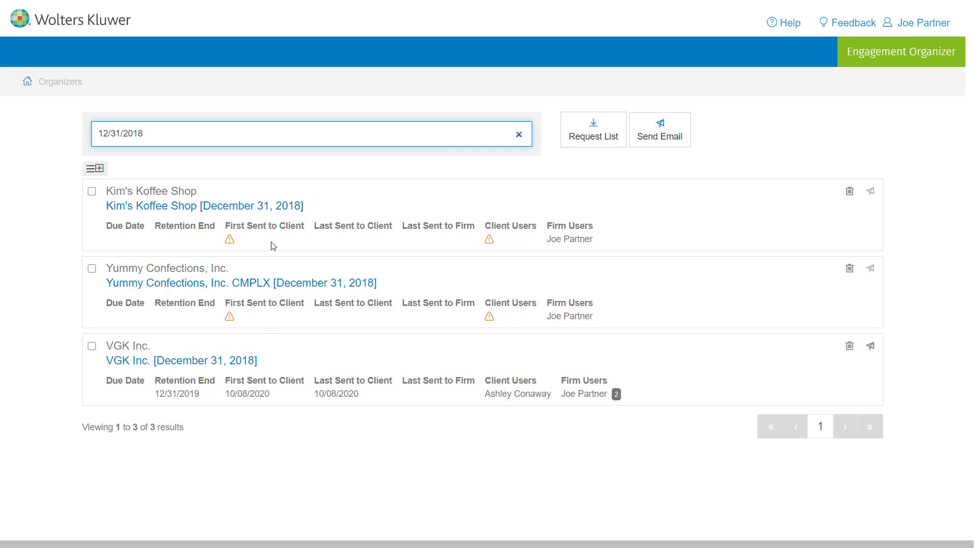
mouse_move(227, 391)
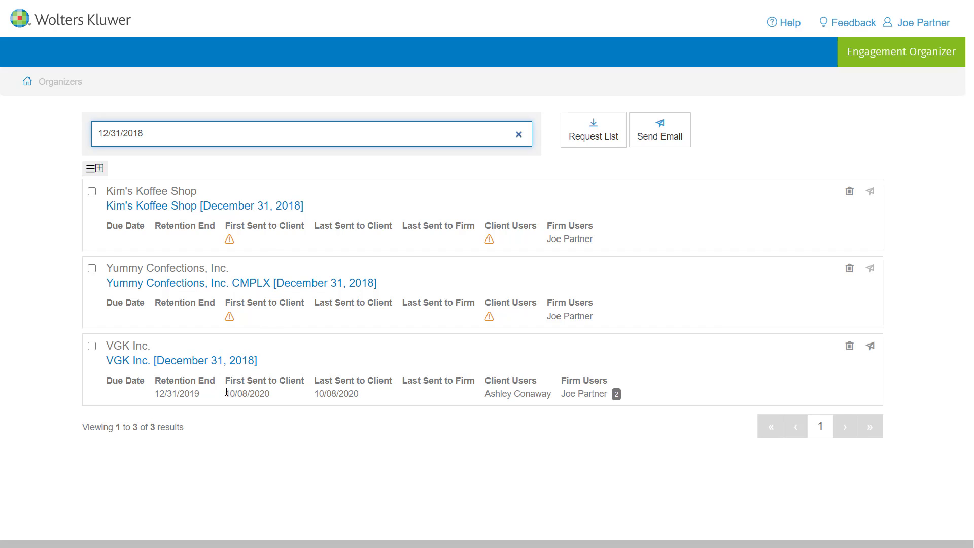
mouse_move(315, 420)
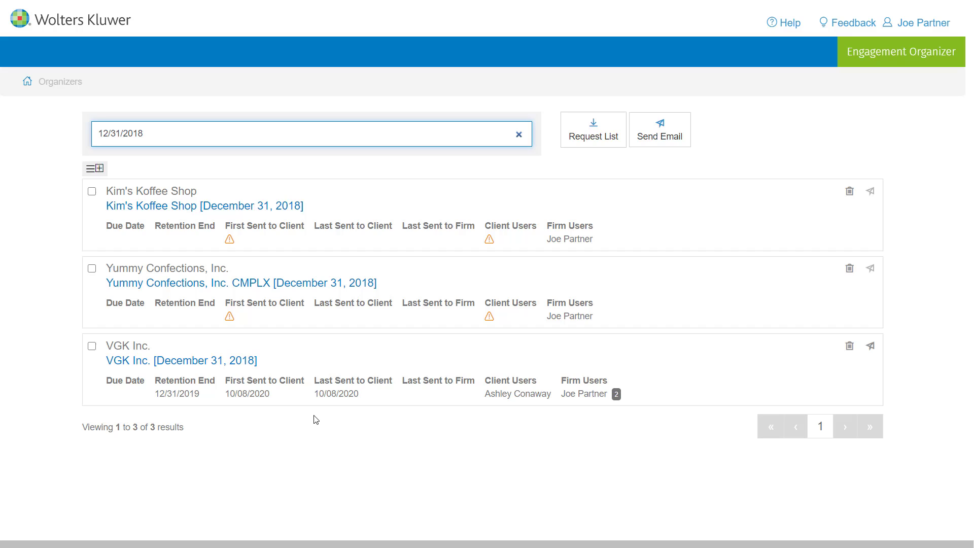